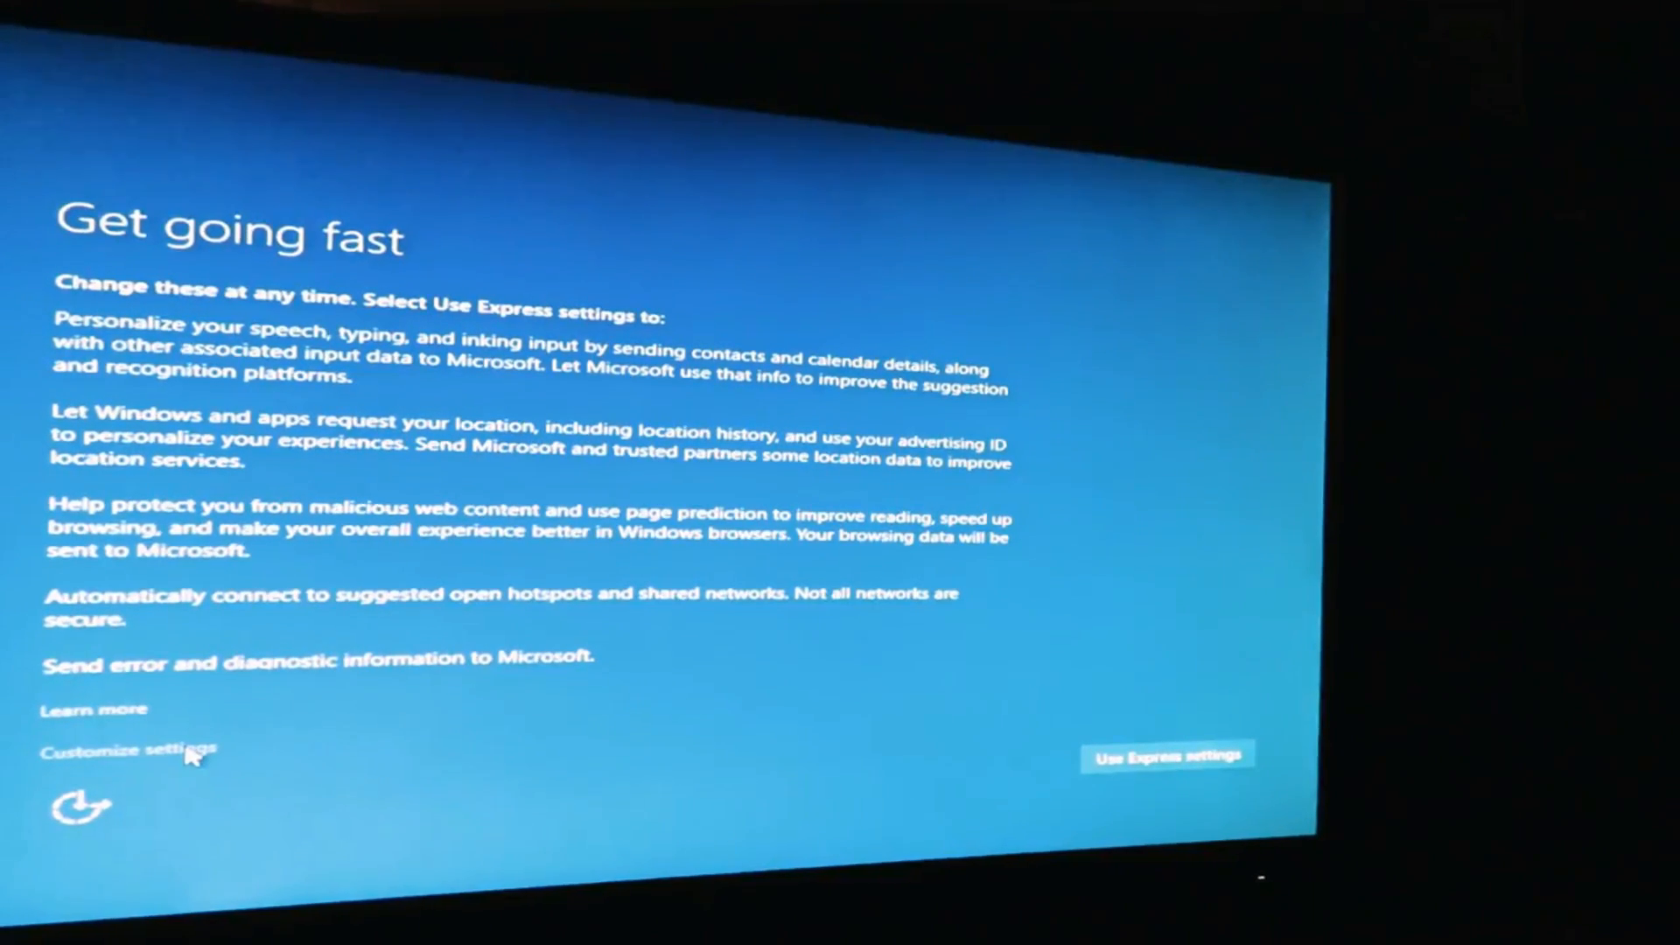
# Under Customize settings, switch off speech/inking personalization, typing-data sharing and location, moving to the next page
pyautogui.click(120, 749)
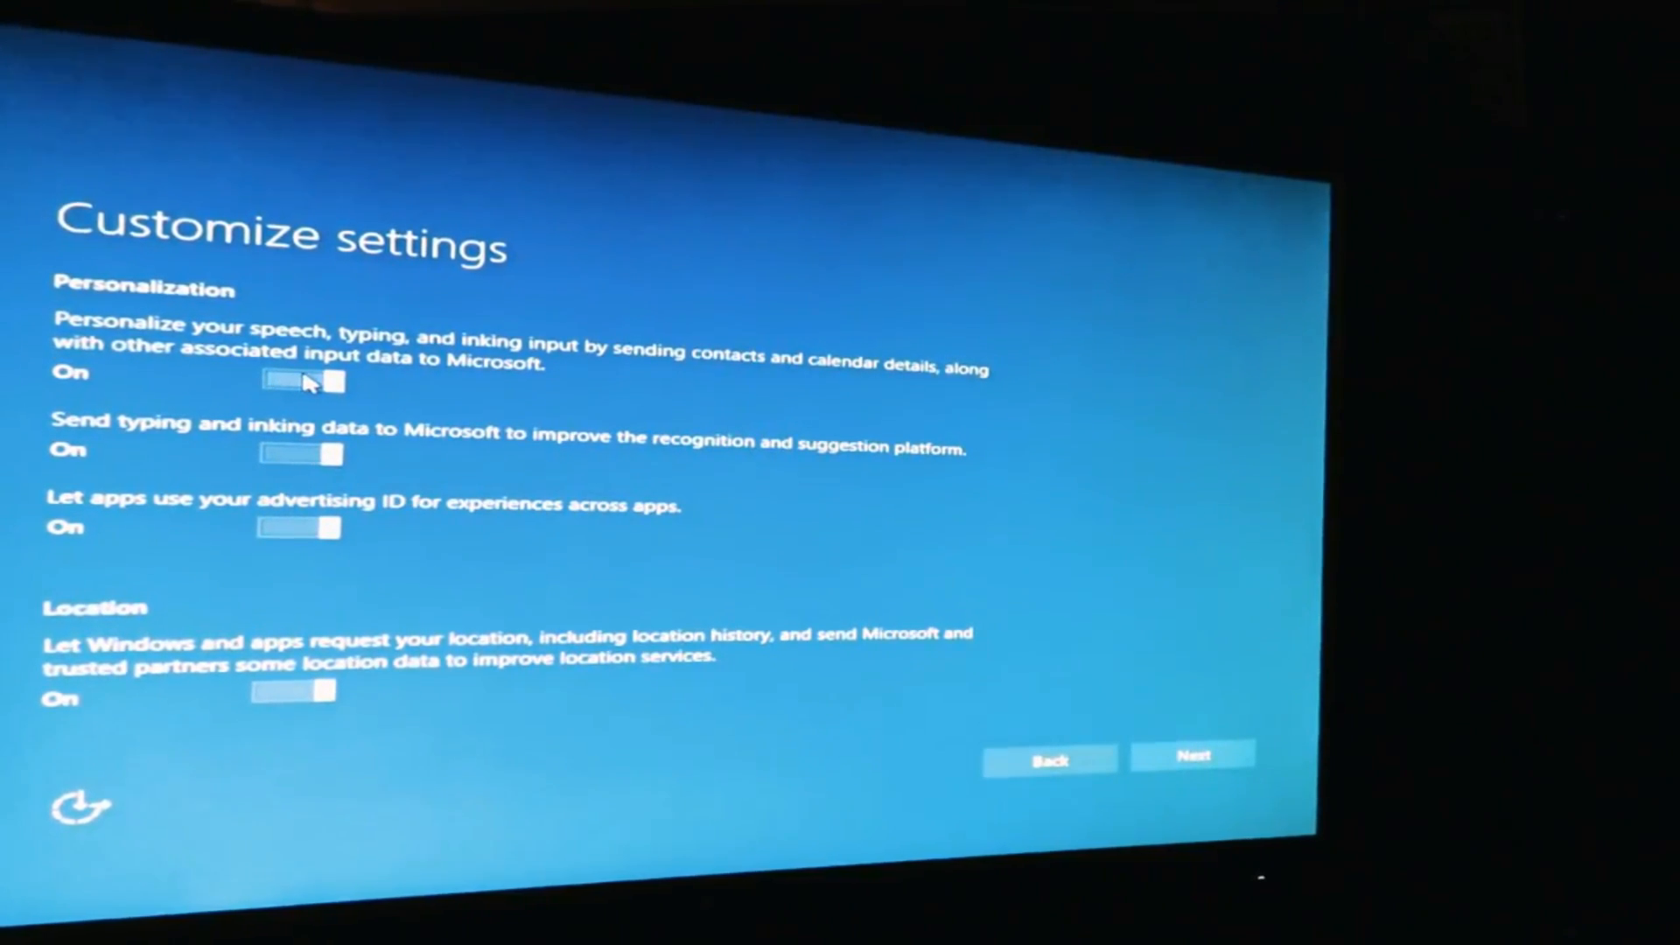
pyautogui.click(297, 380)
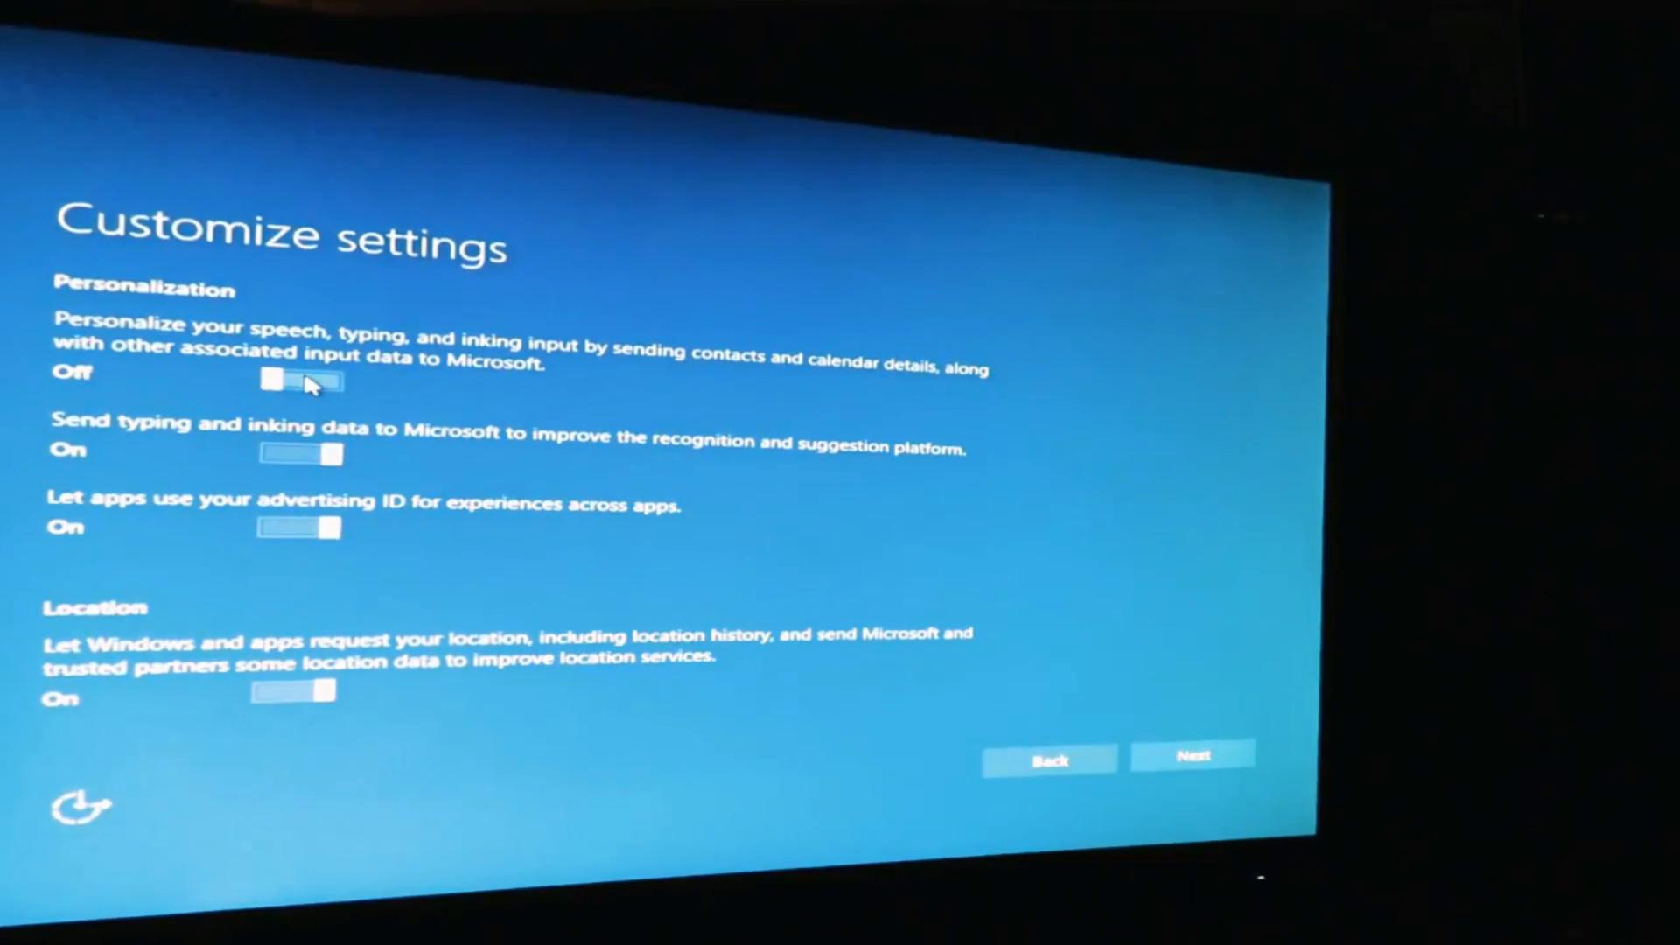
pyautogui.moveTo(322, 413)
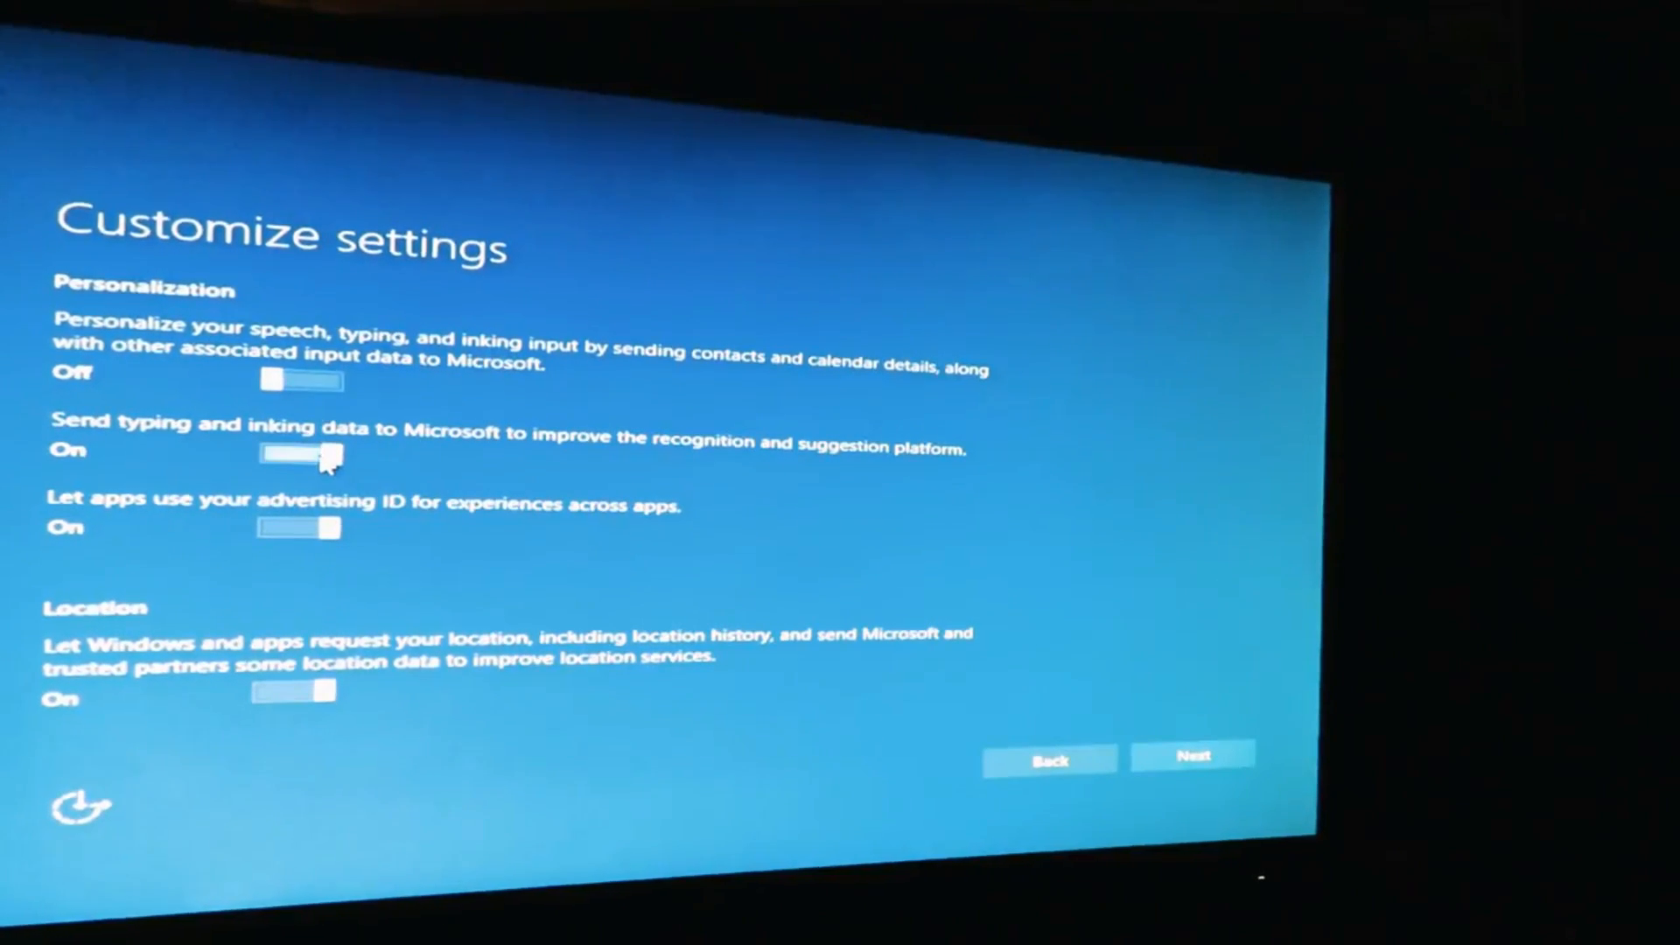
pyautogui.click(298, 453)
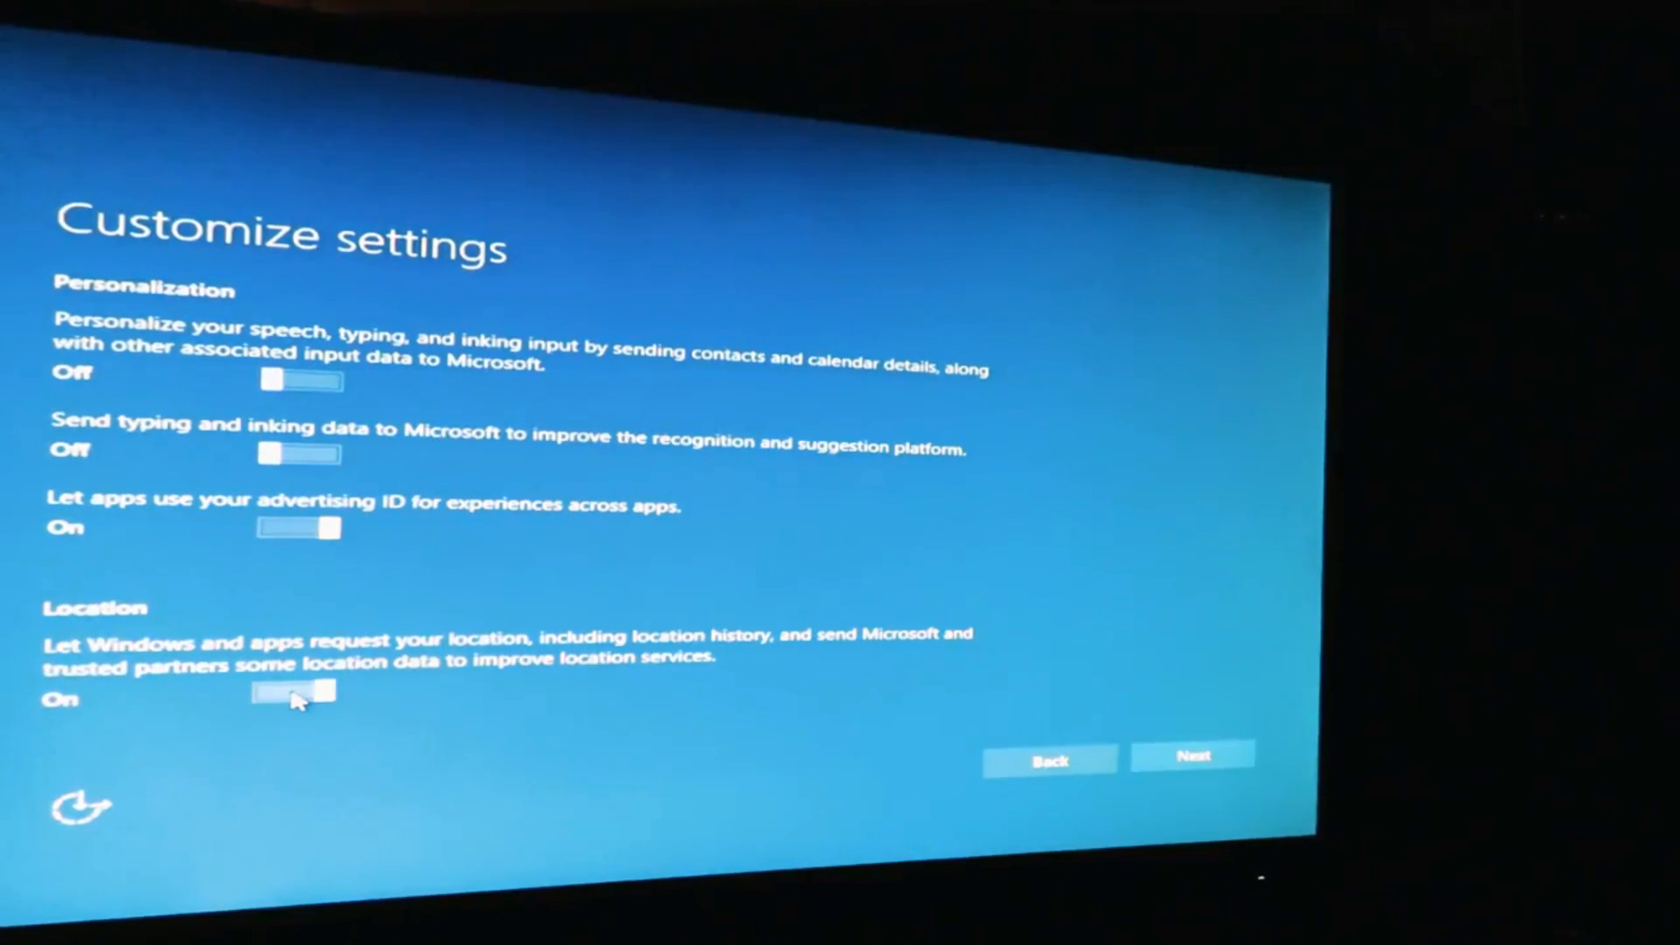
pyautogui.click(297, 691)
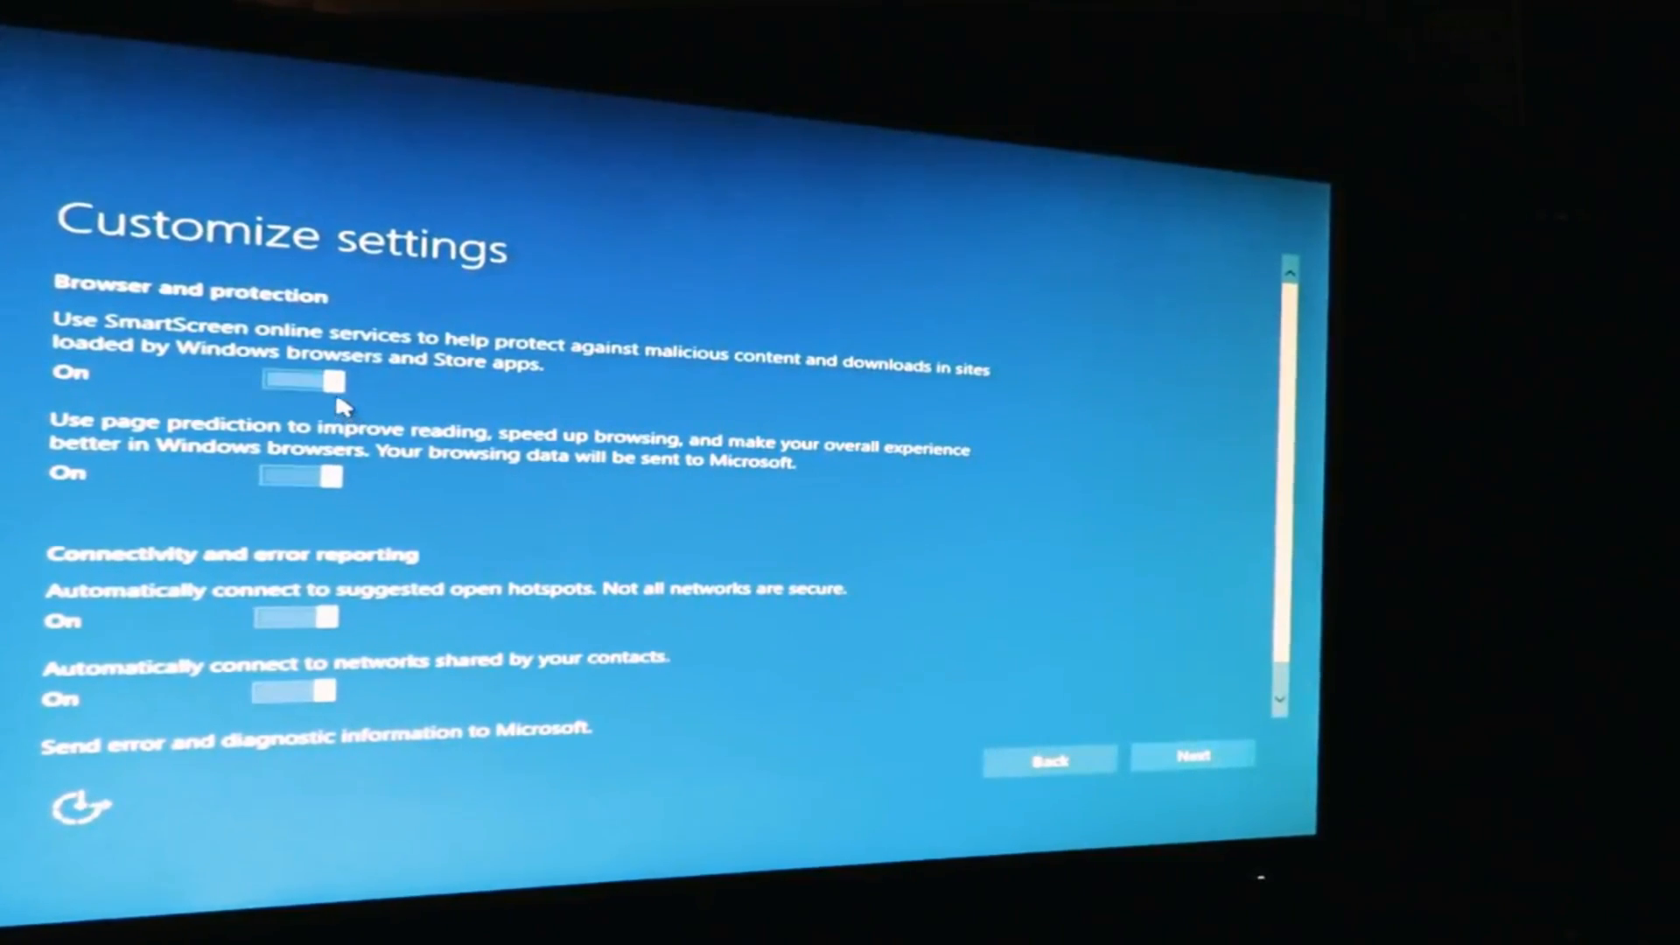
# Switch off SmartScreen, page prediction, open-hotspot and shared-network auto-connect, and error reporting
pyautogui.click(300, 380)
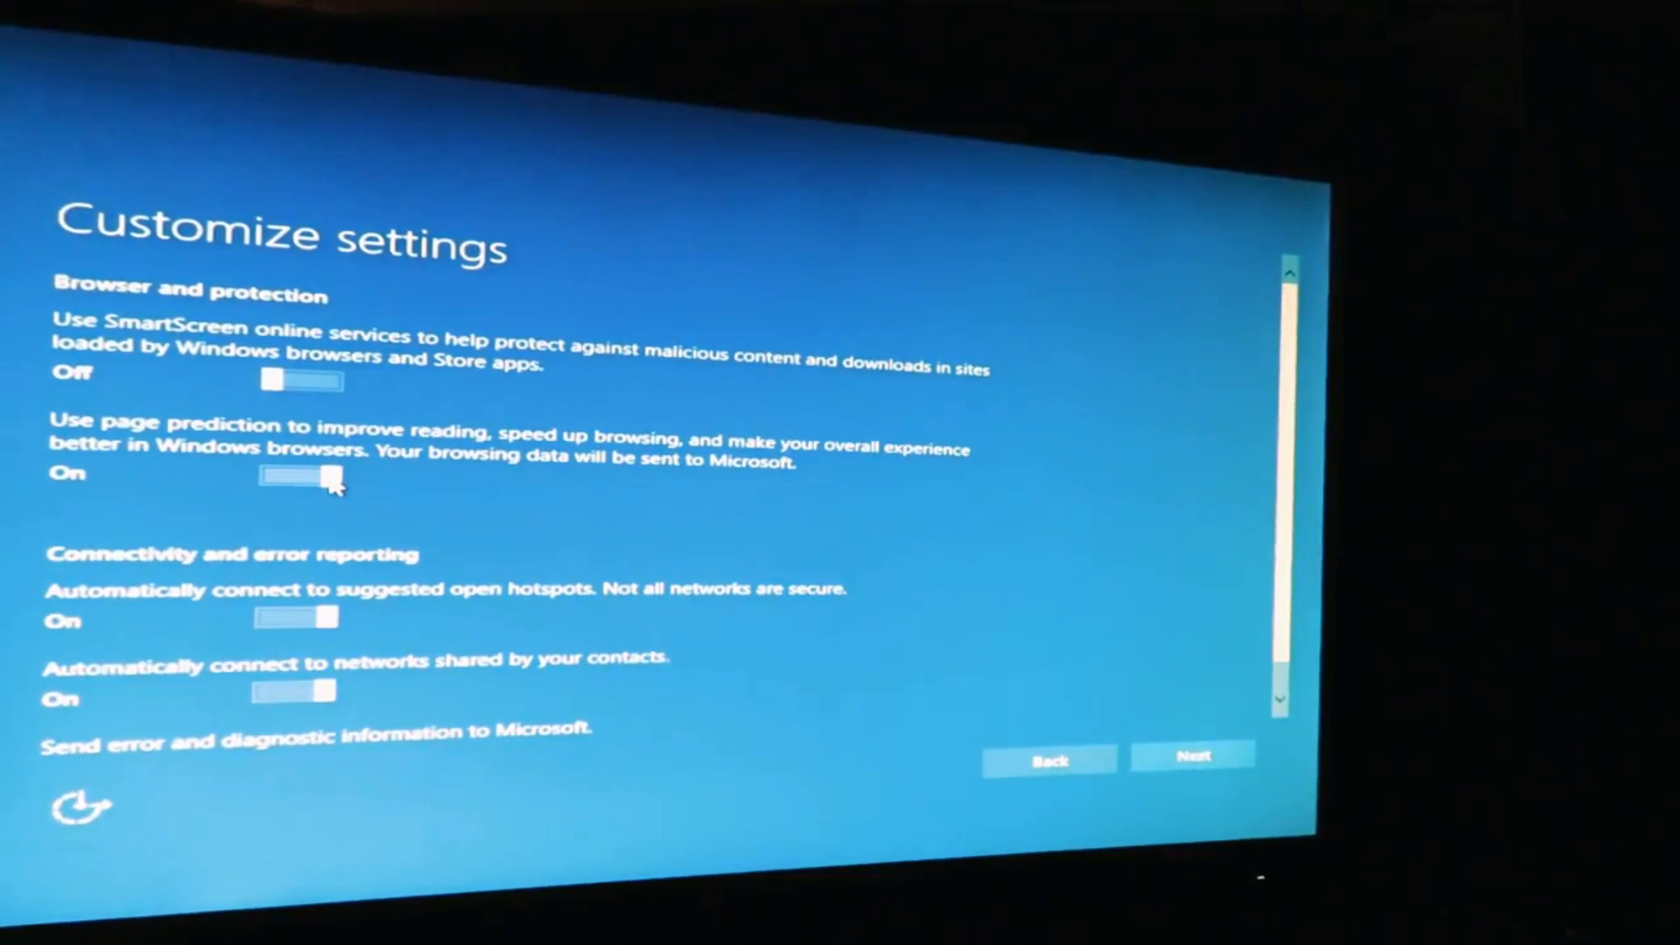
pyautogui.click(298, 474)
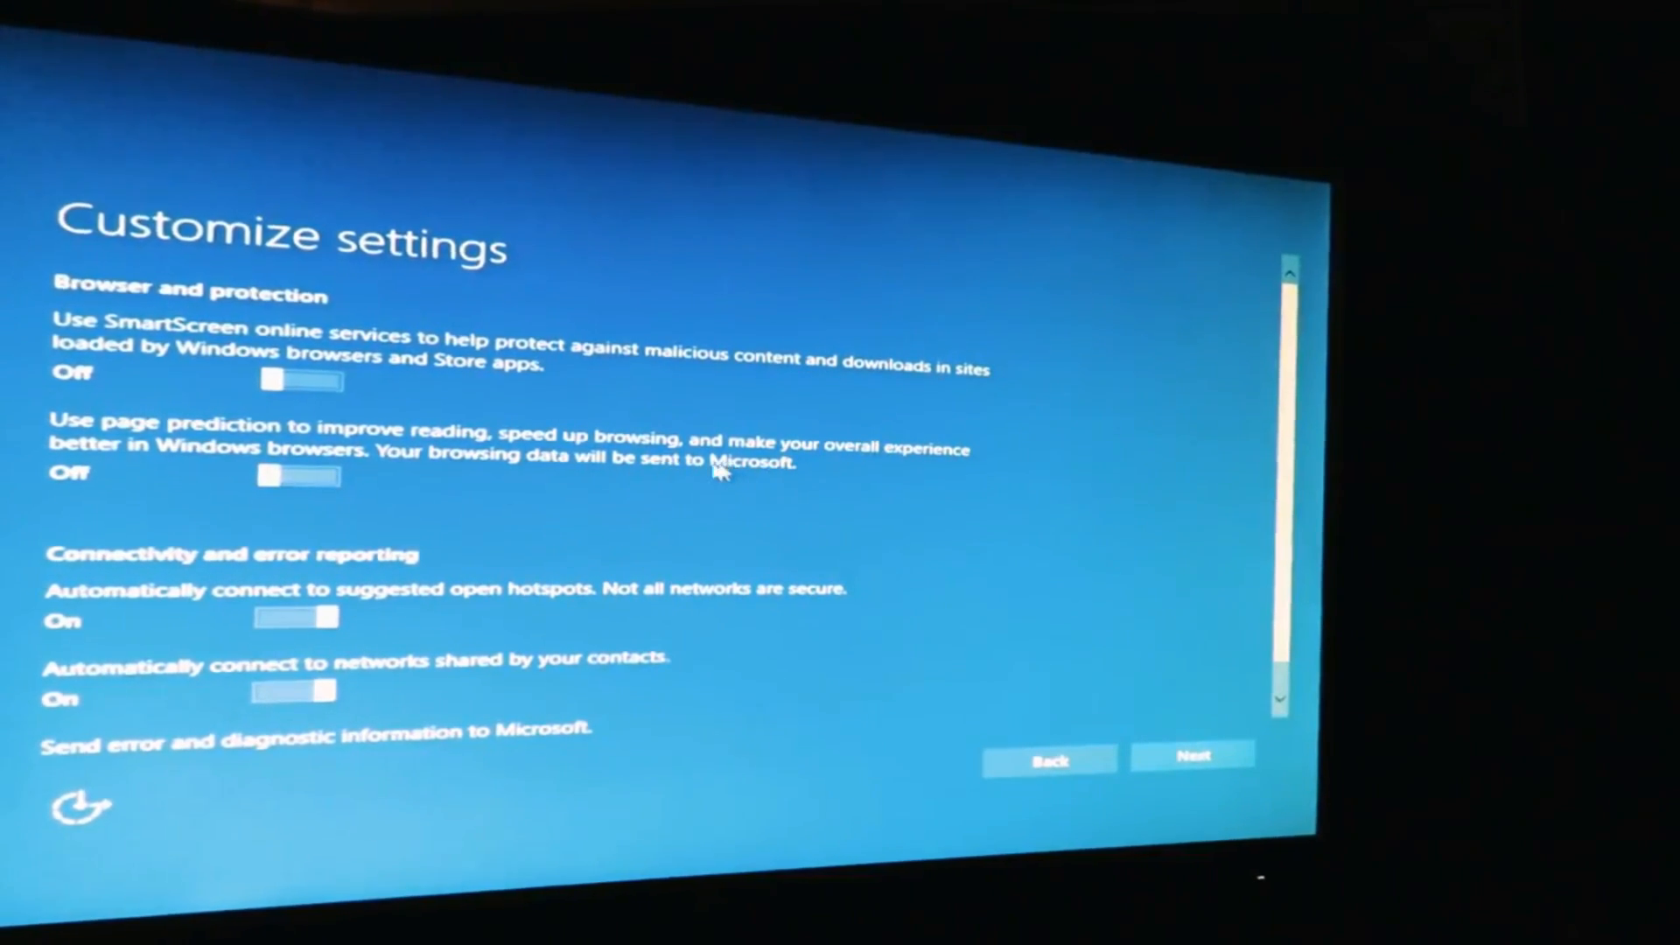
pyautogui.moveTo(369, 555)
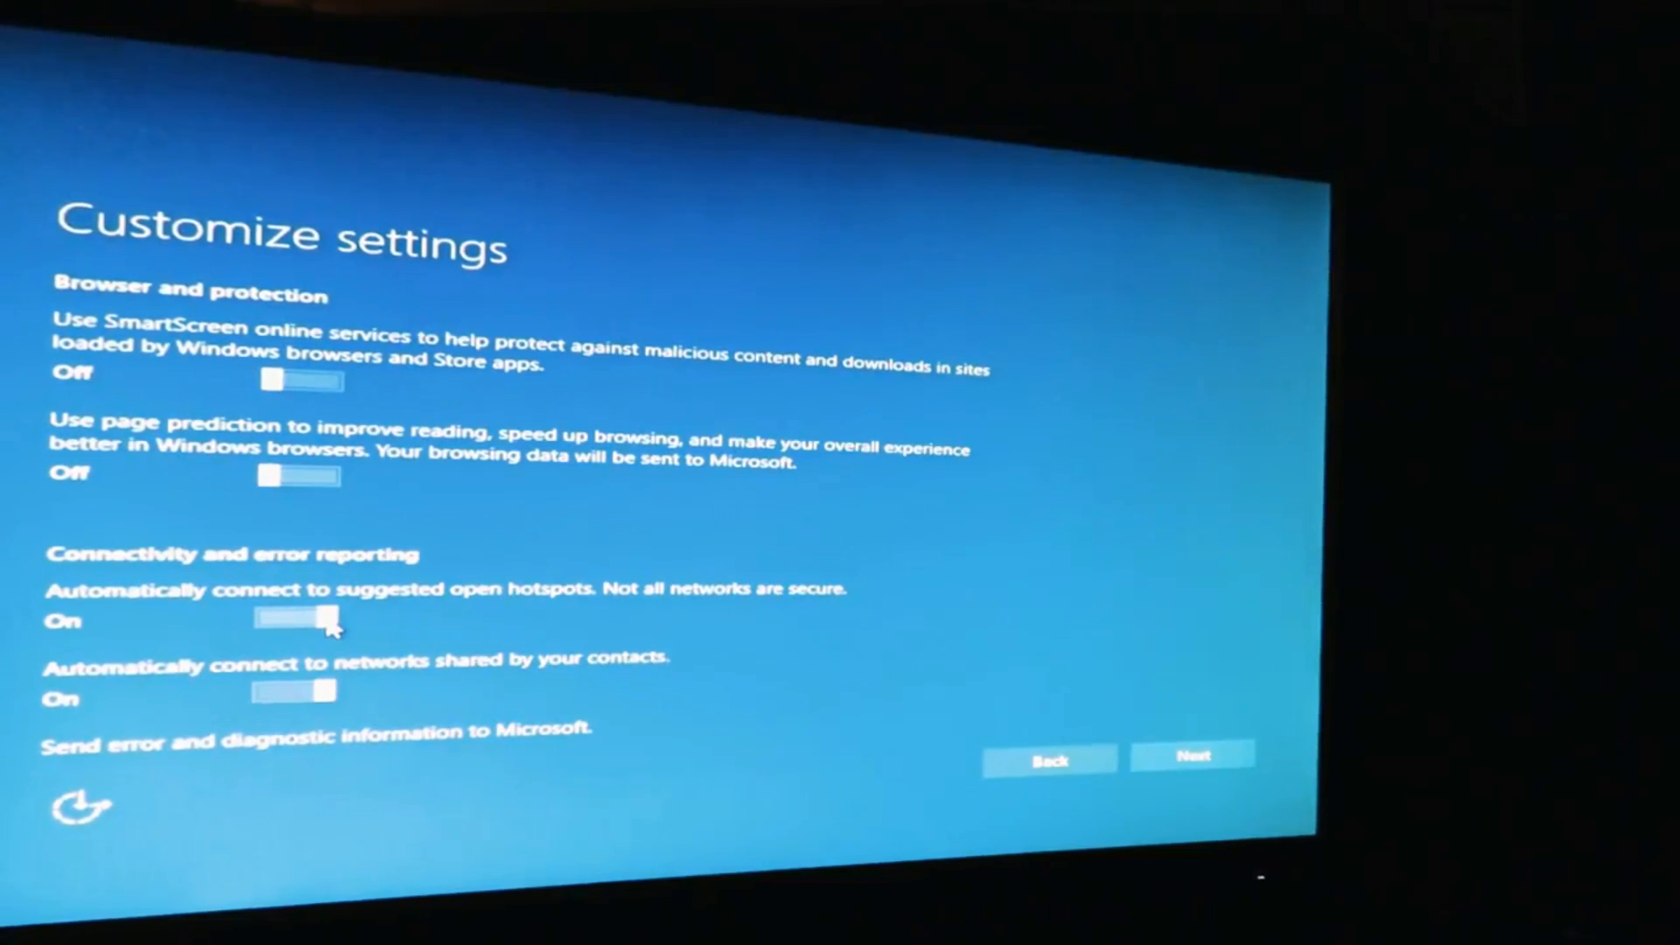
pyautogui.click(289, 619)
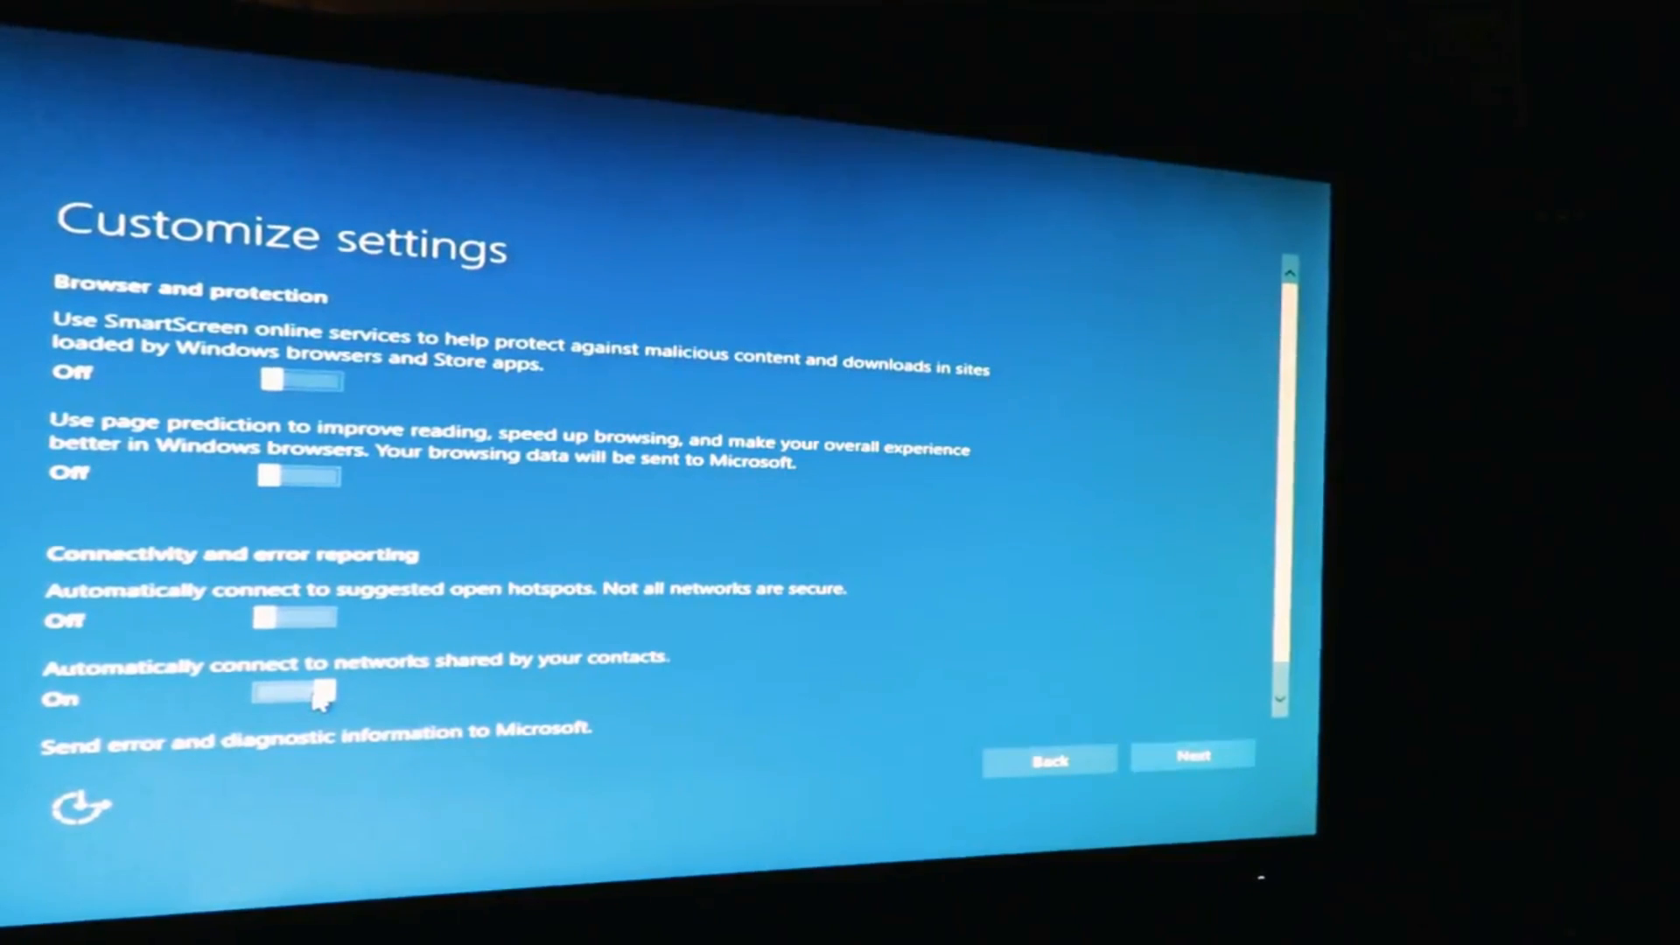
pyautogui.click(297, 695)
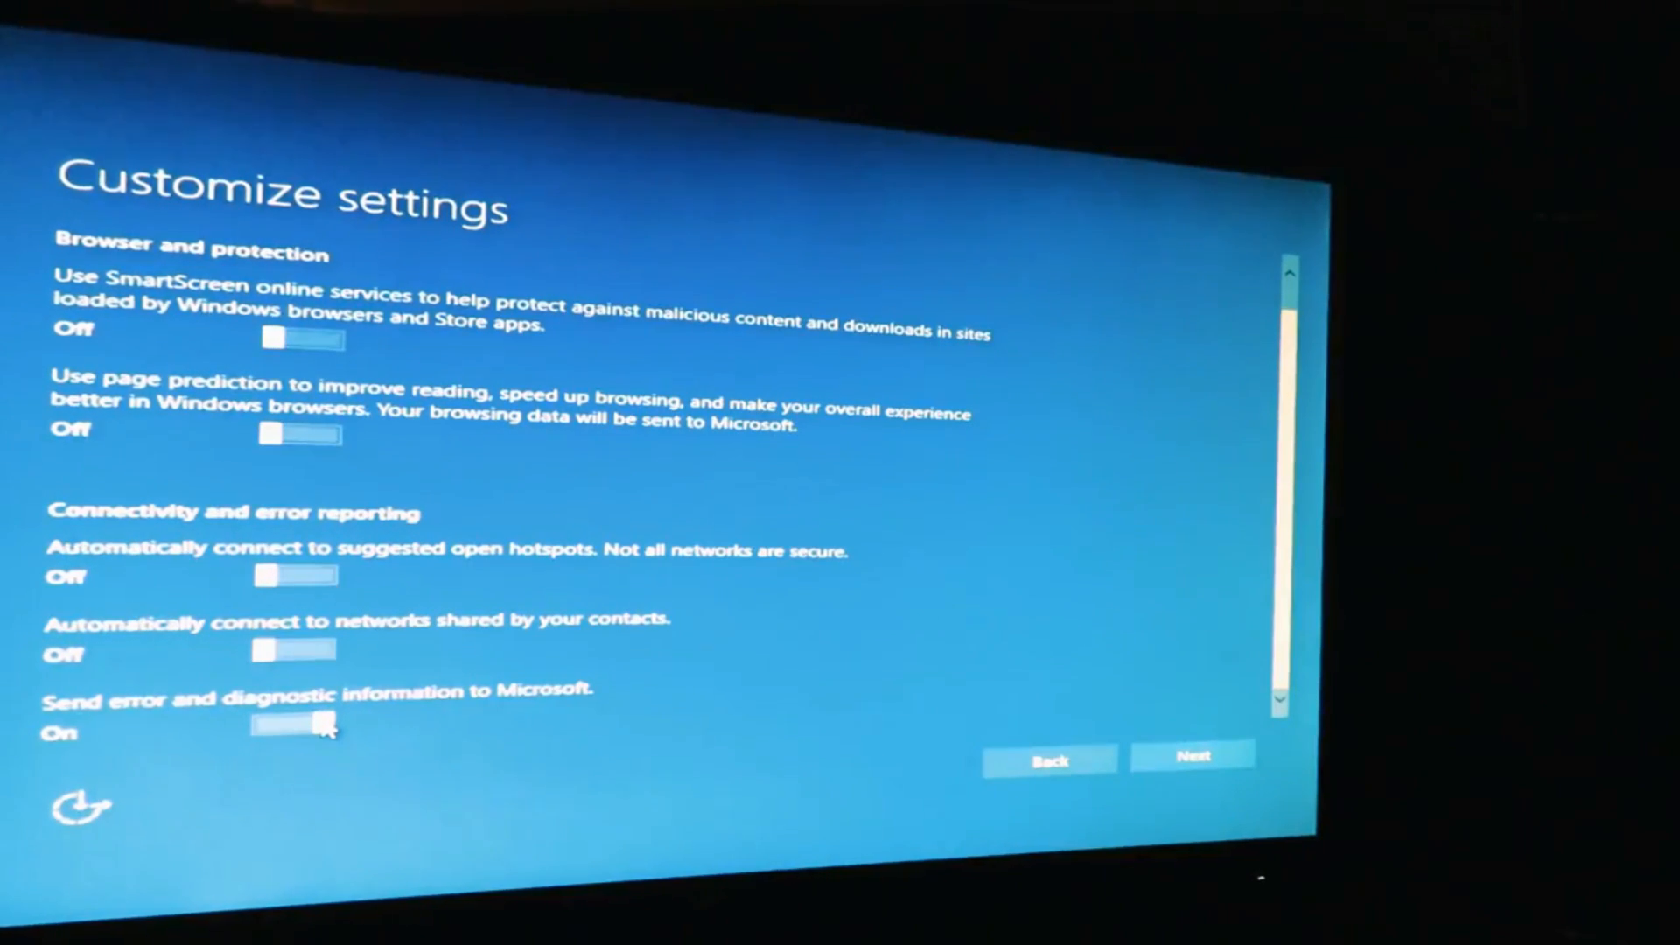
pyautogui.click(294, 723)
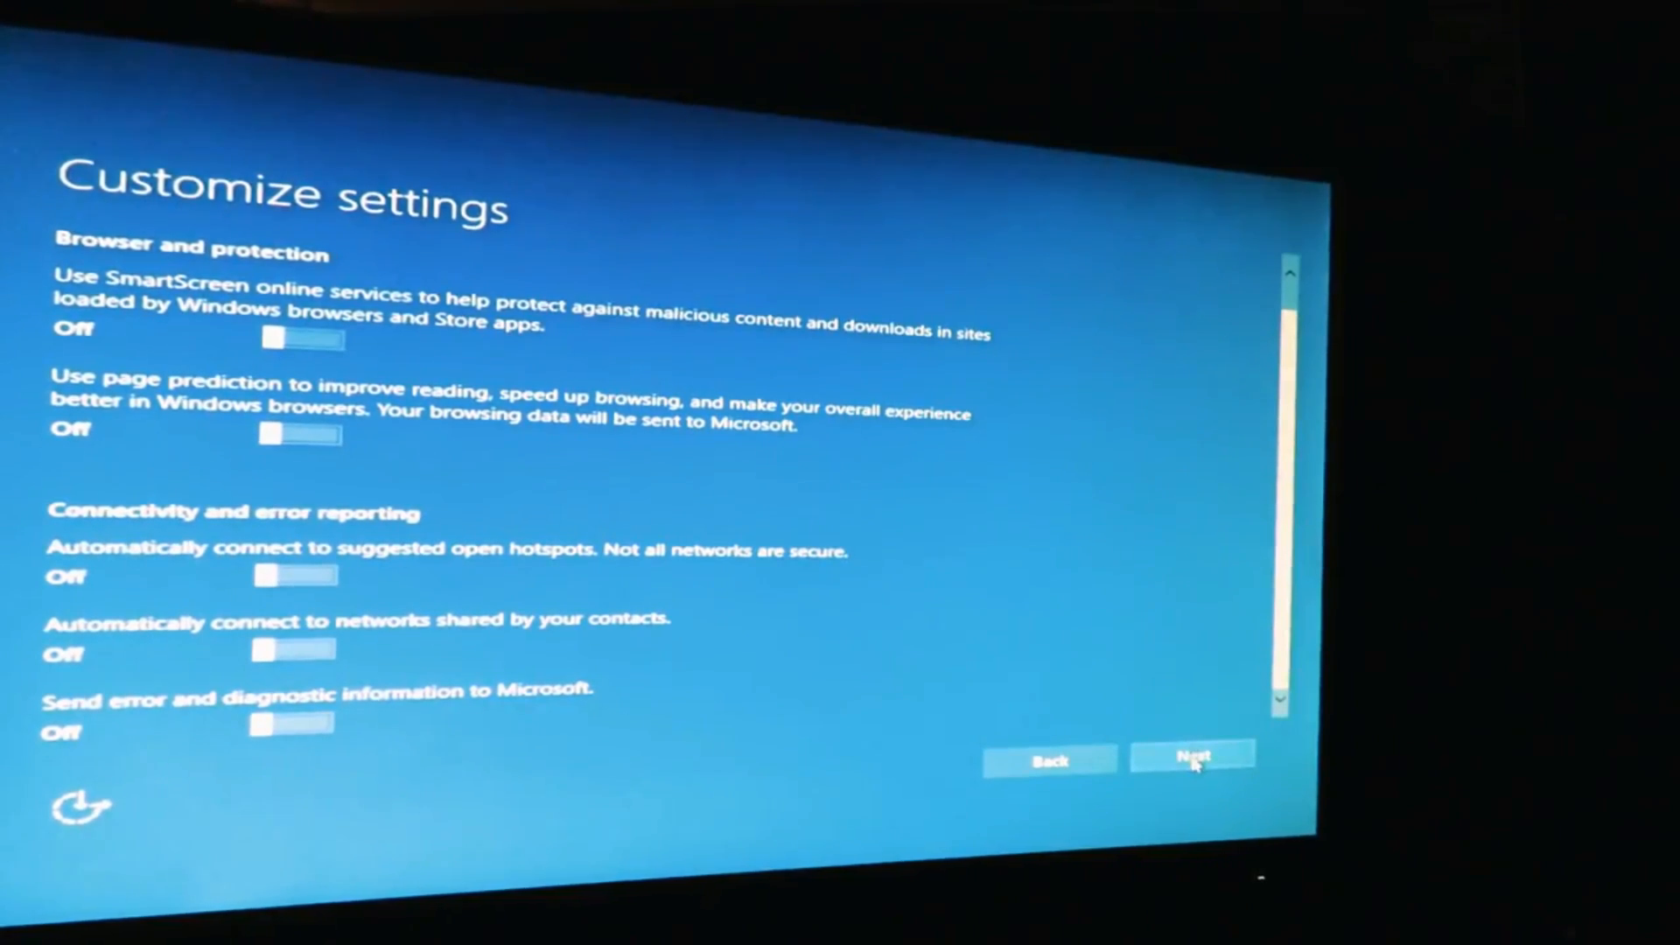
# Continue past the connectivity settings back to the Get going fast page
pyautogui.click(1190, 757)
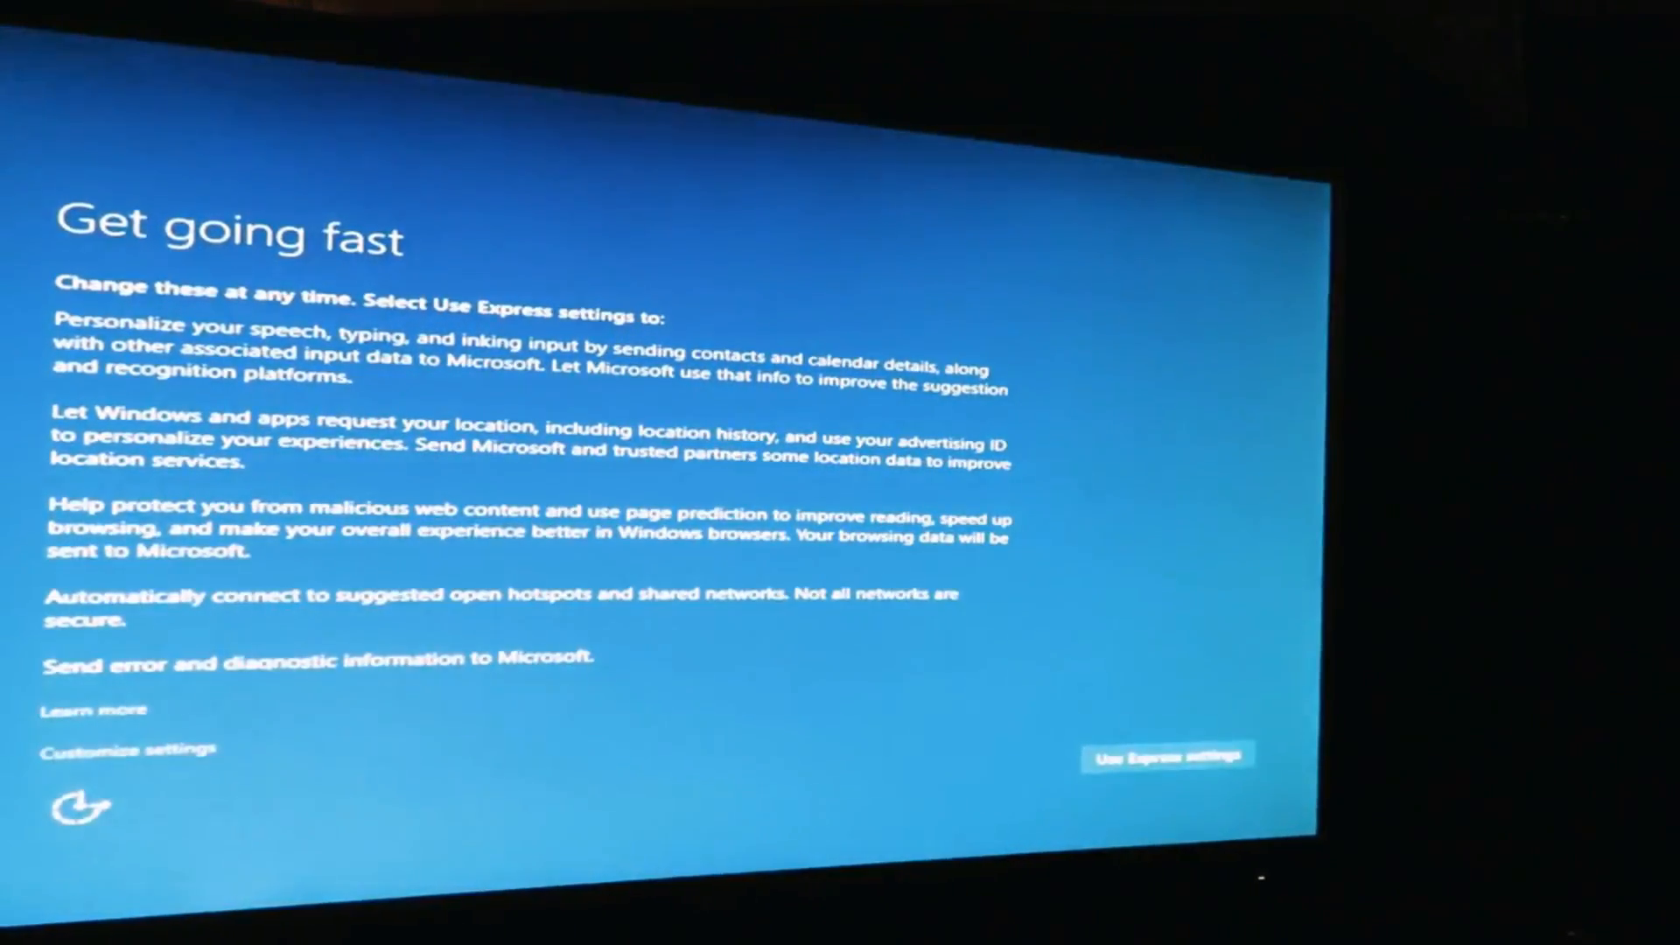
# Re-enter Customize settings, switch off typing data, location and open-hotspot auto-connect, then continue setup
pyautogui.click(128, 747)
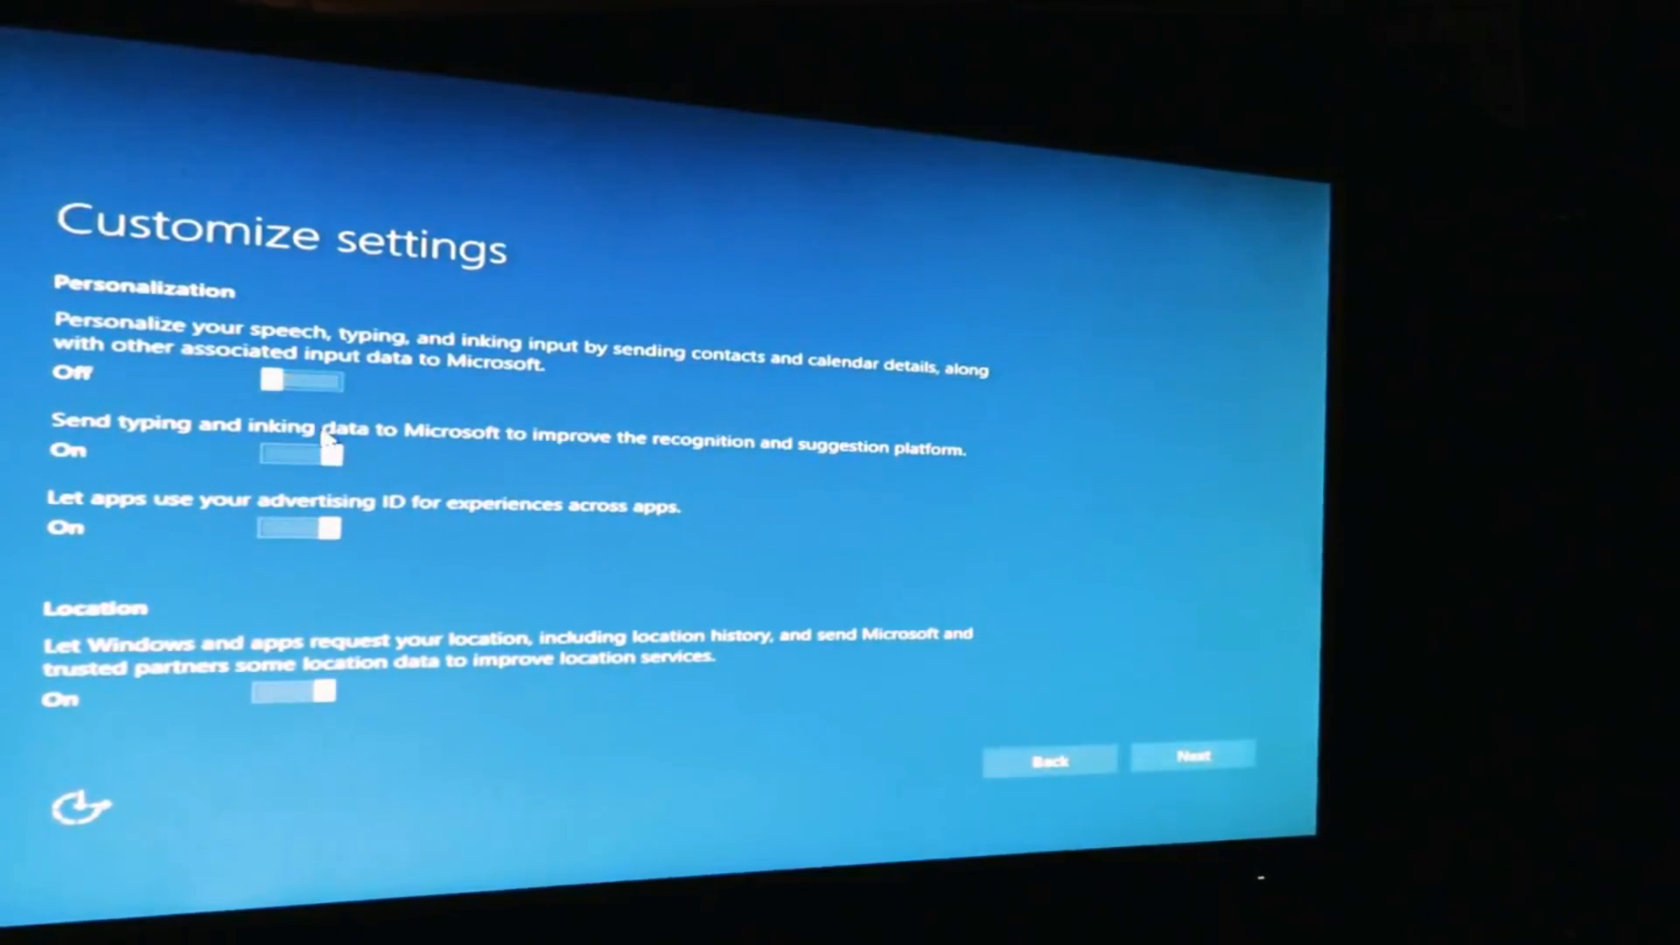
pyautogui.click(298, 450)
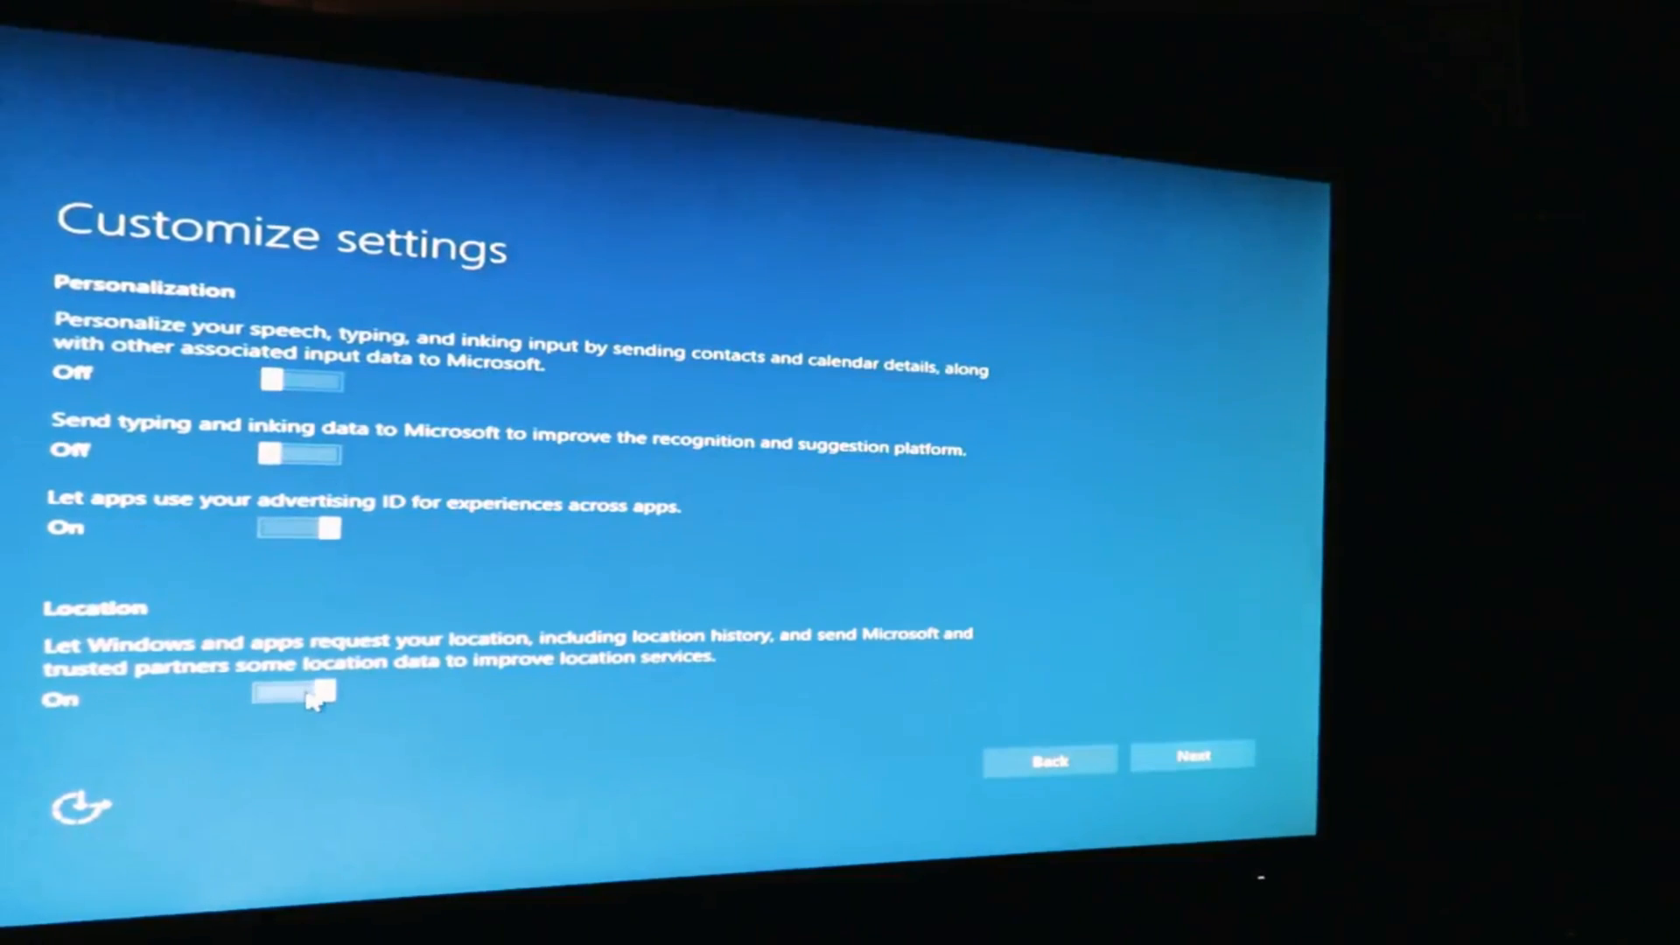
pyautogui.click(296, 695)
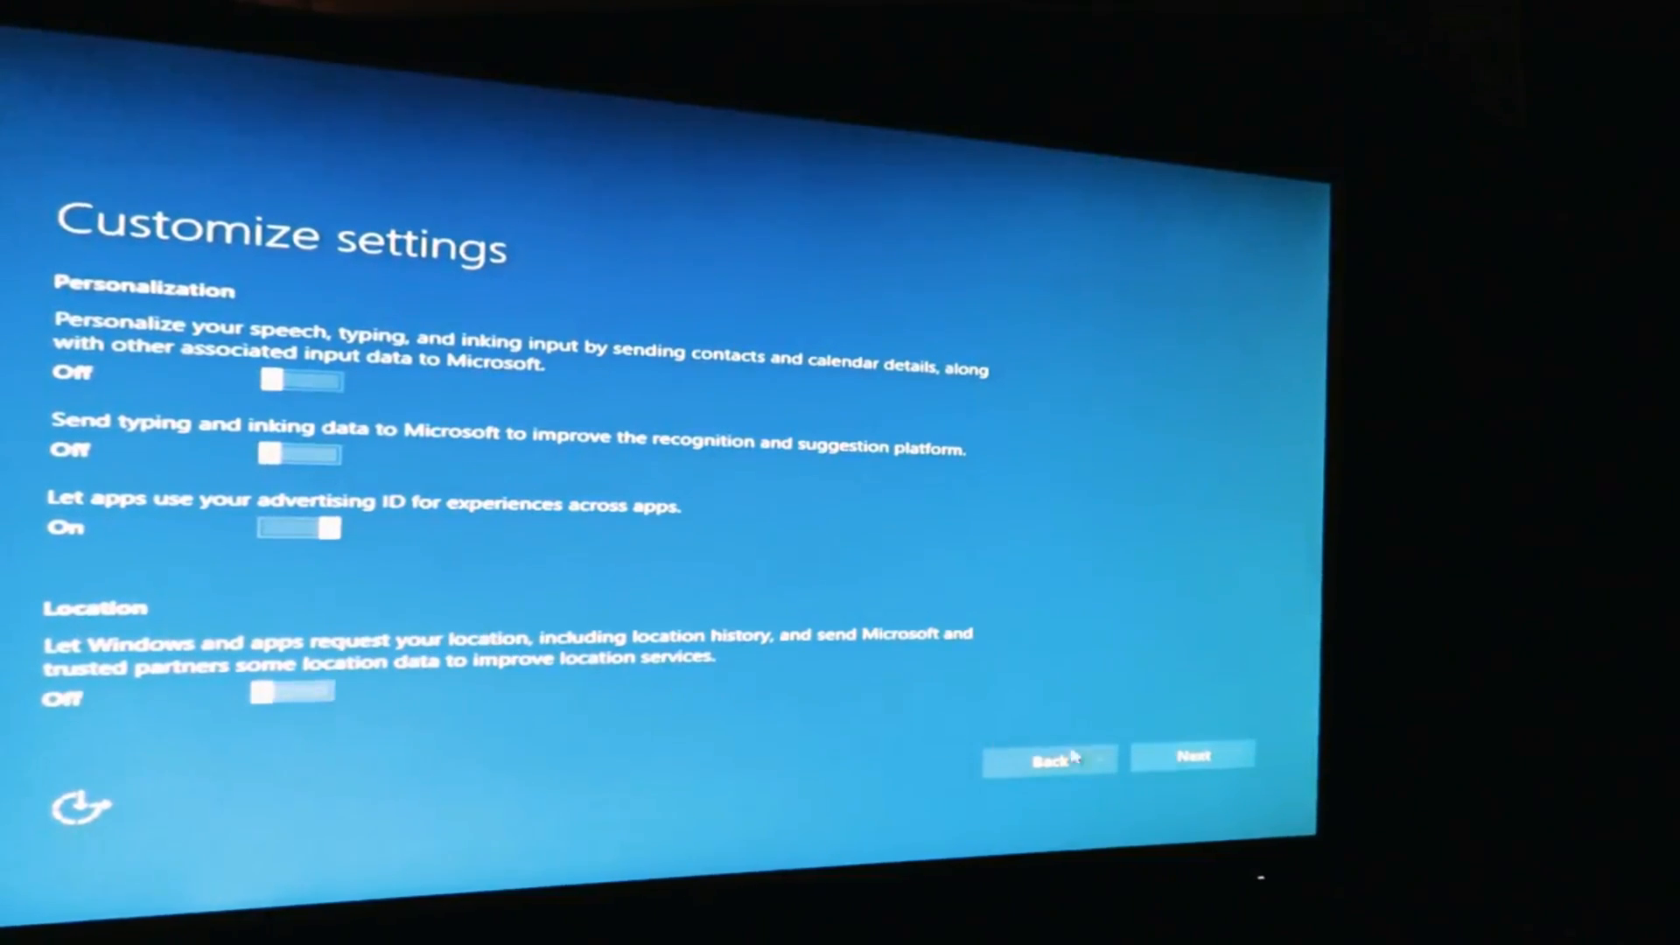
pyautogui.scroll(-3)
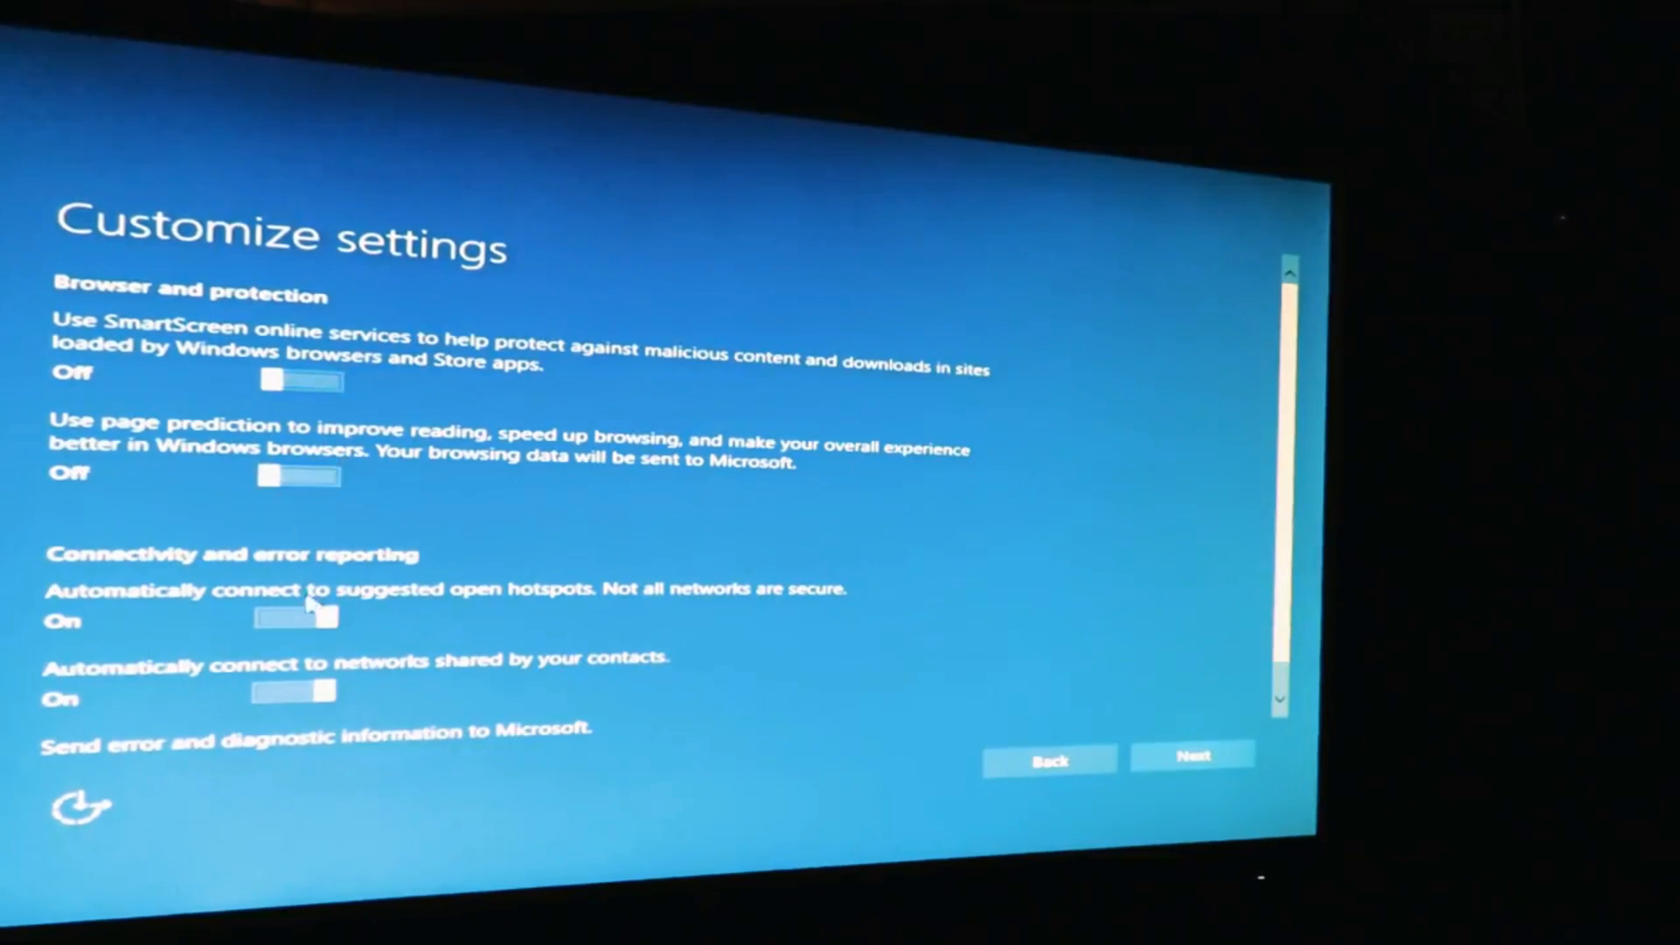
pyautogui.click(293, 691)
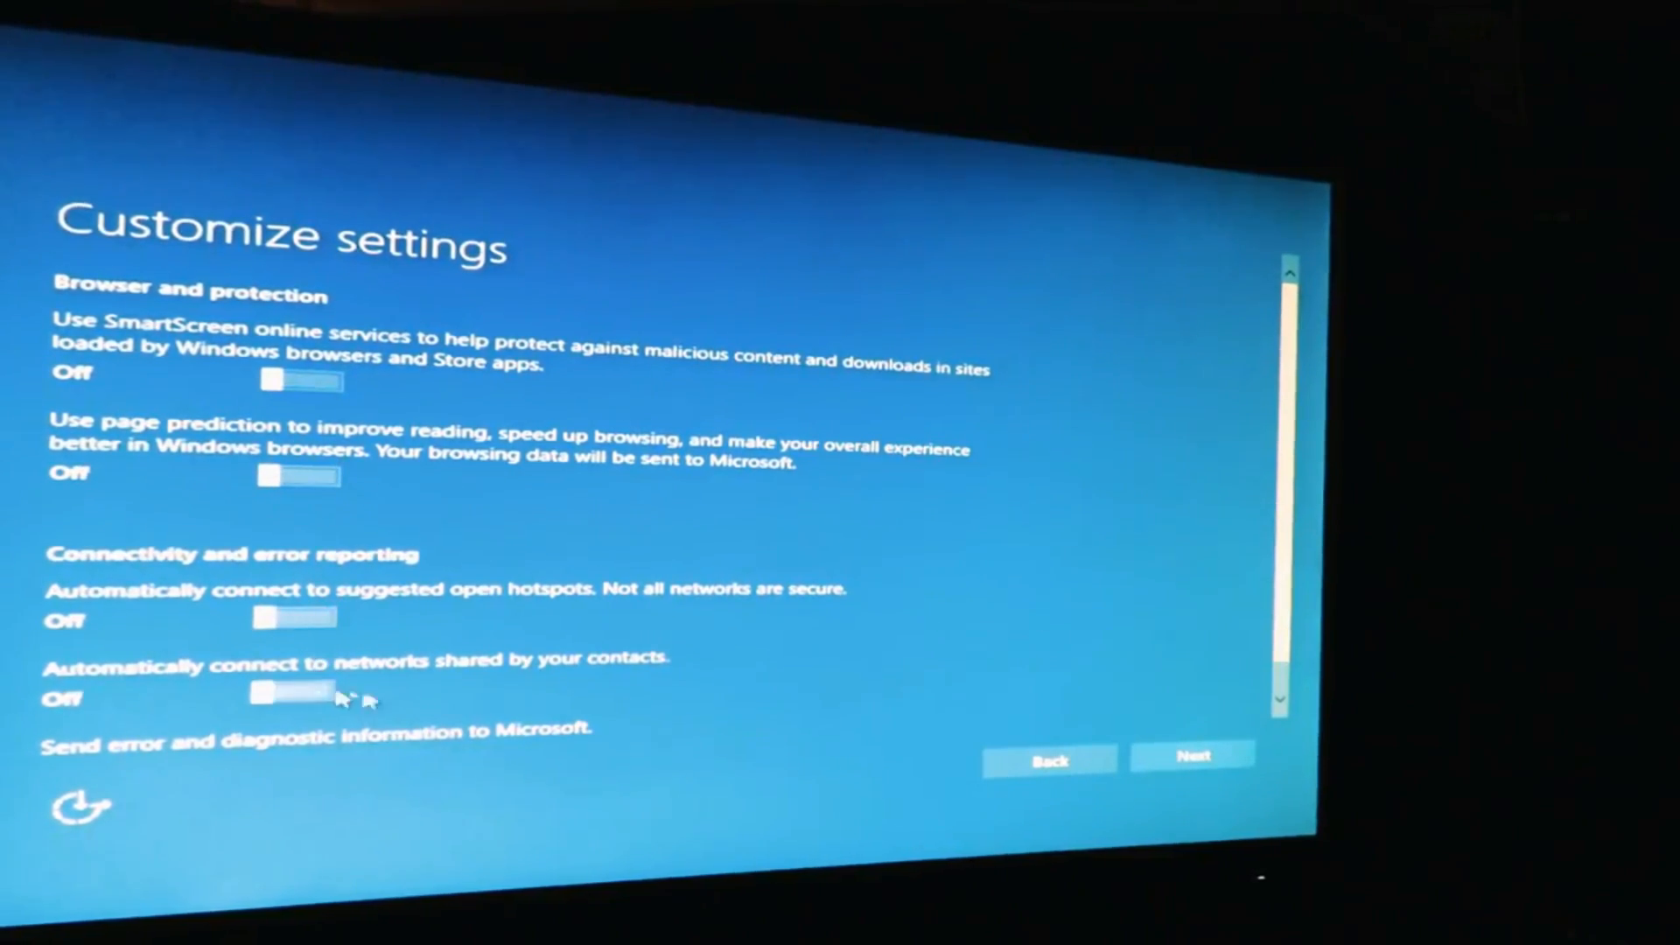
pyautogui.scroll(-3)
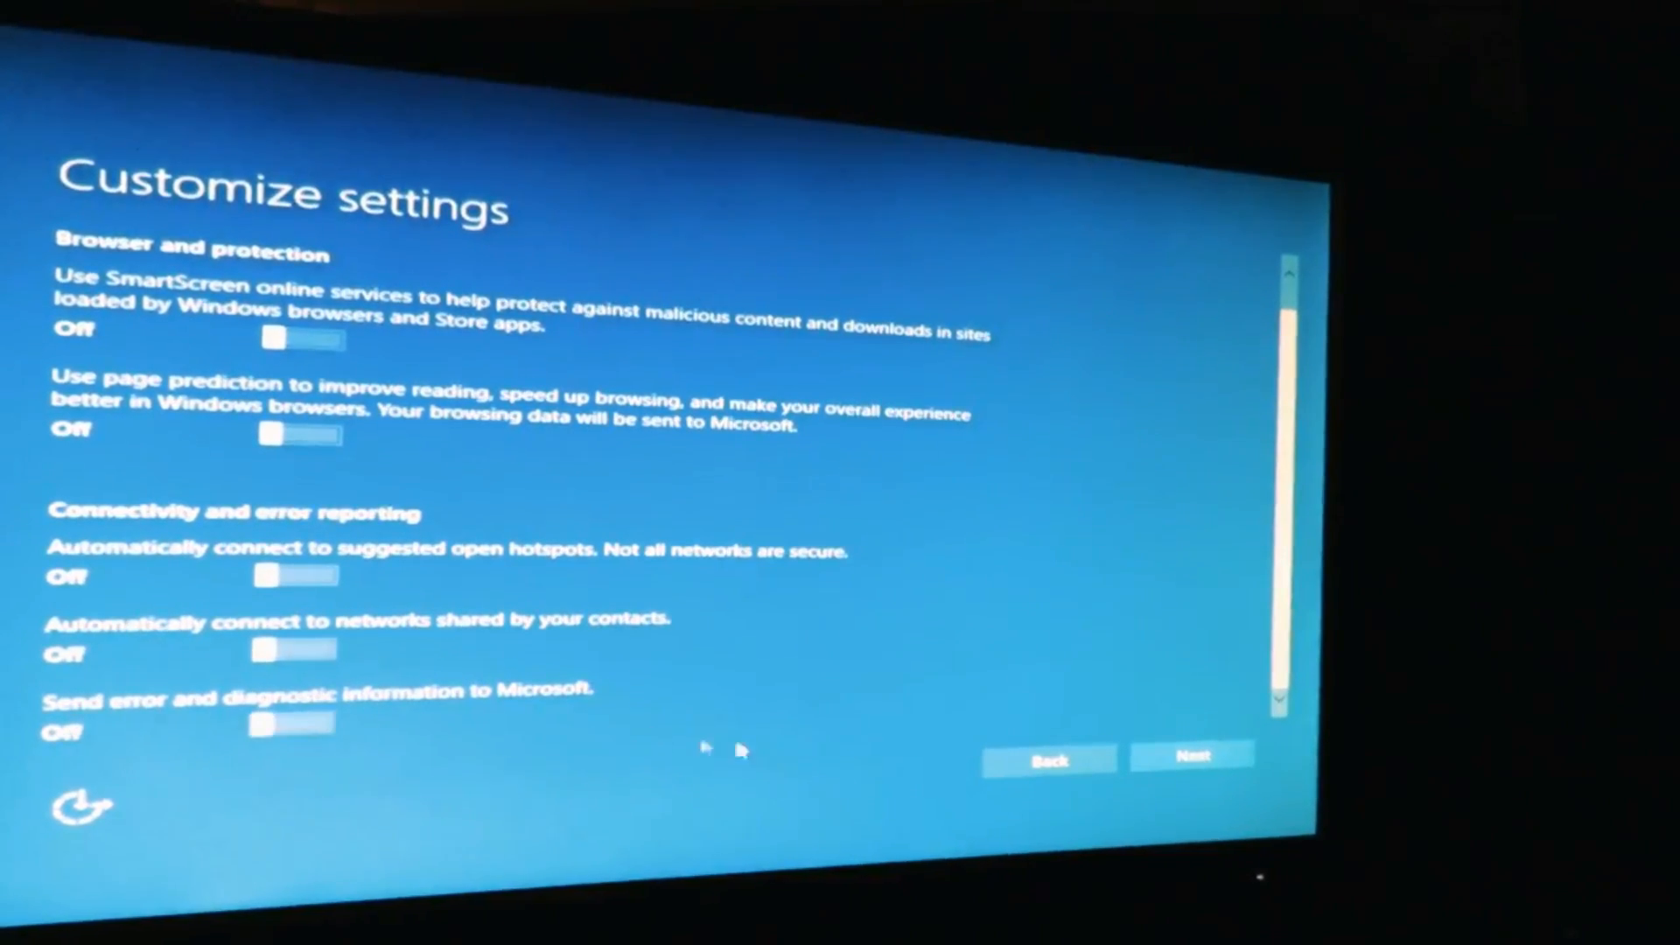
pyautogui.click(1192, 756)
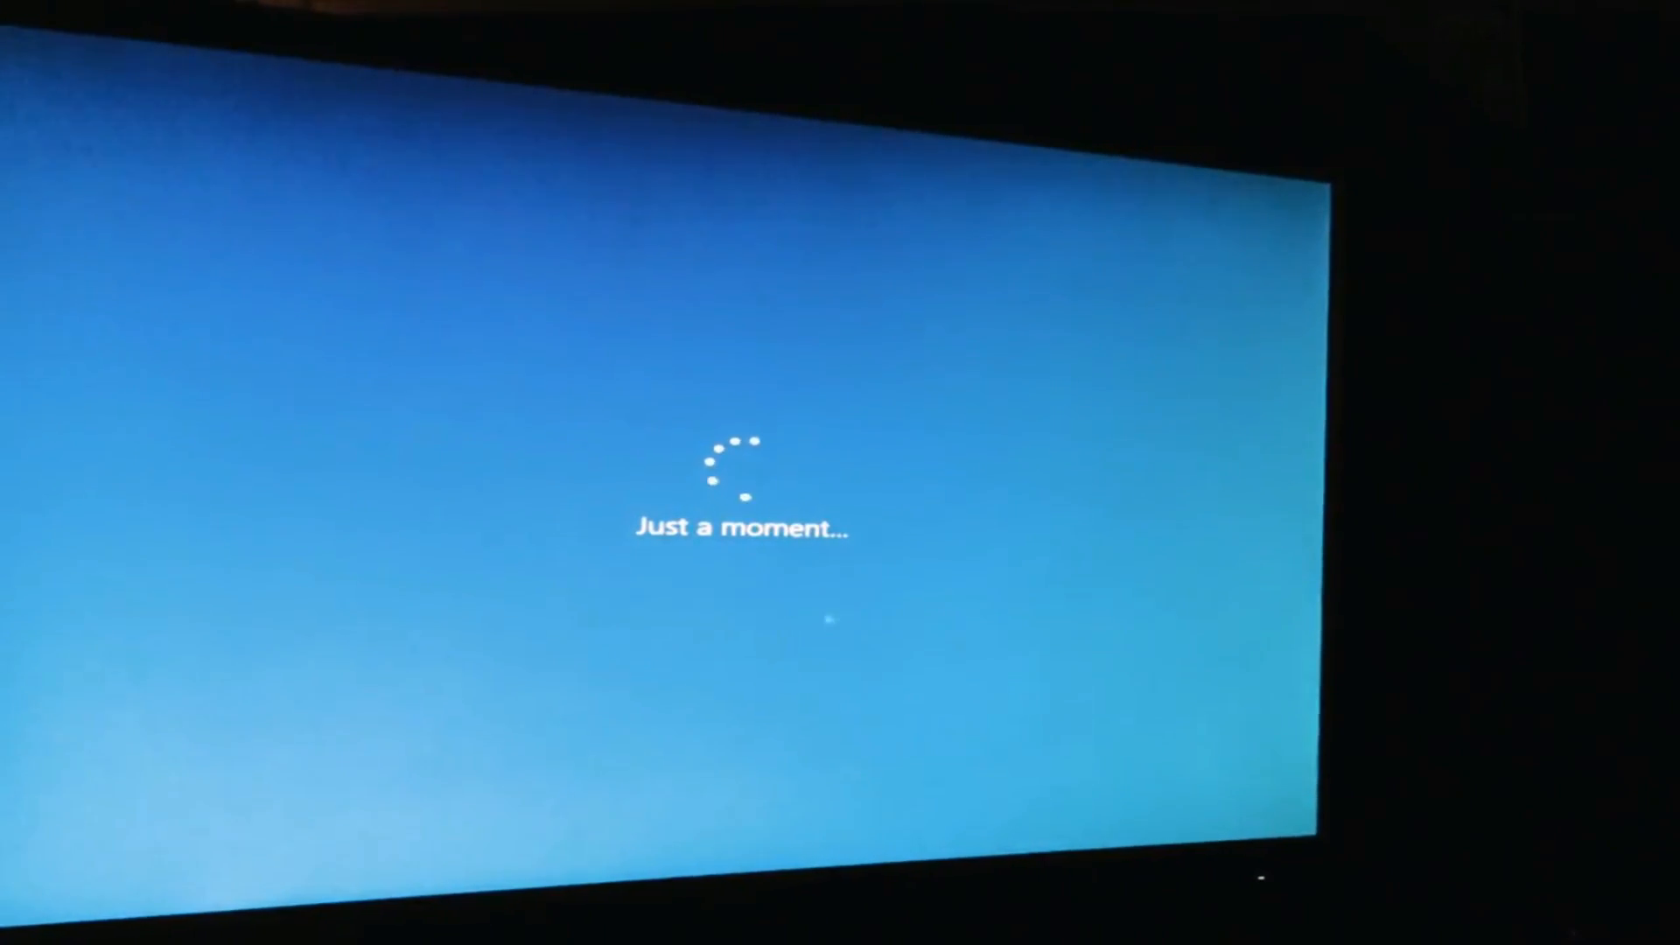